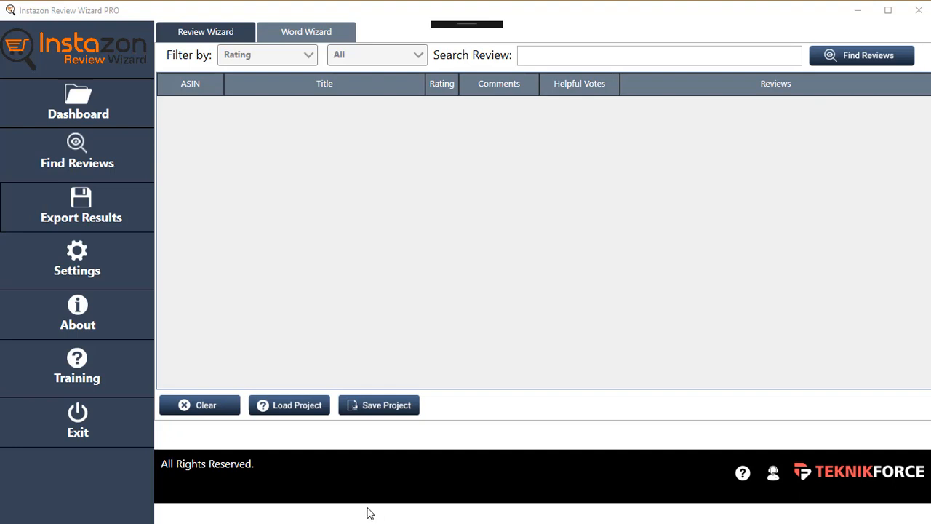
mouse_move(374, 511)
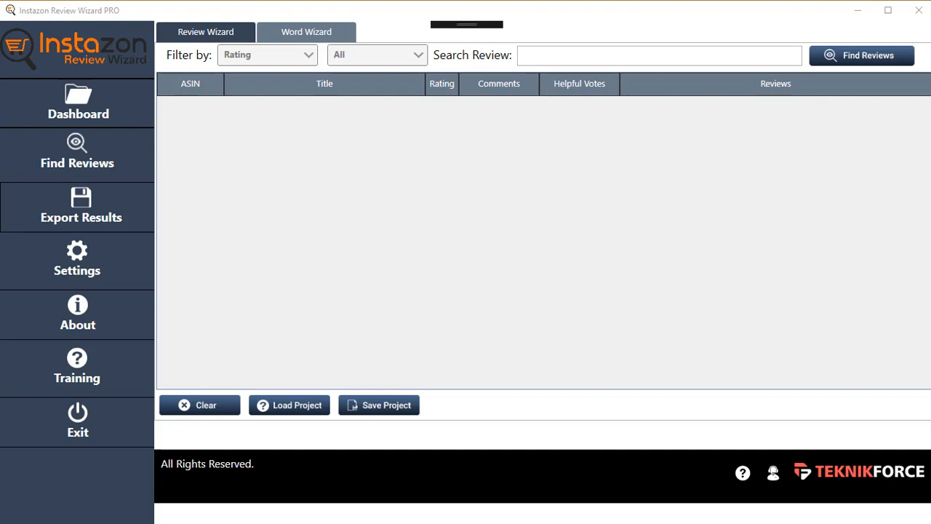
mouse_move(859, 132)
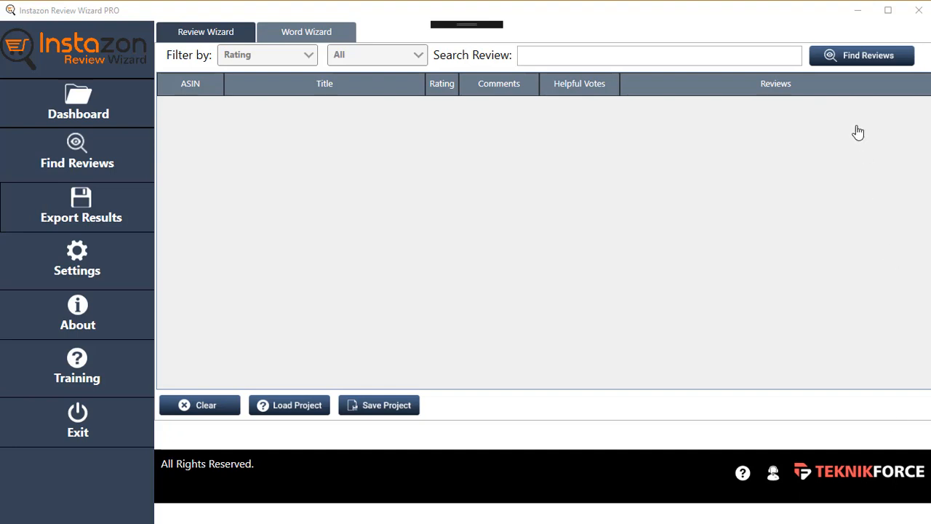
Enter the 'Girl, Wash Your Face' product URL, set 100 reviews per ASIN, and view sort options
click(867, 55)
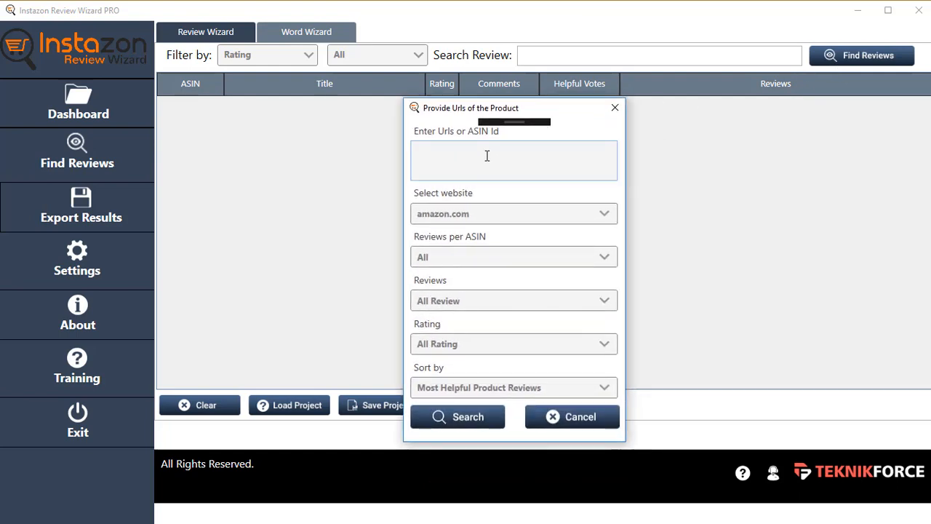
text(https://www.amazon.com/Girl-Wash-Your-Face-Believing/dp/1400201659)
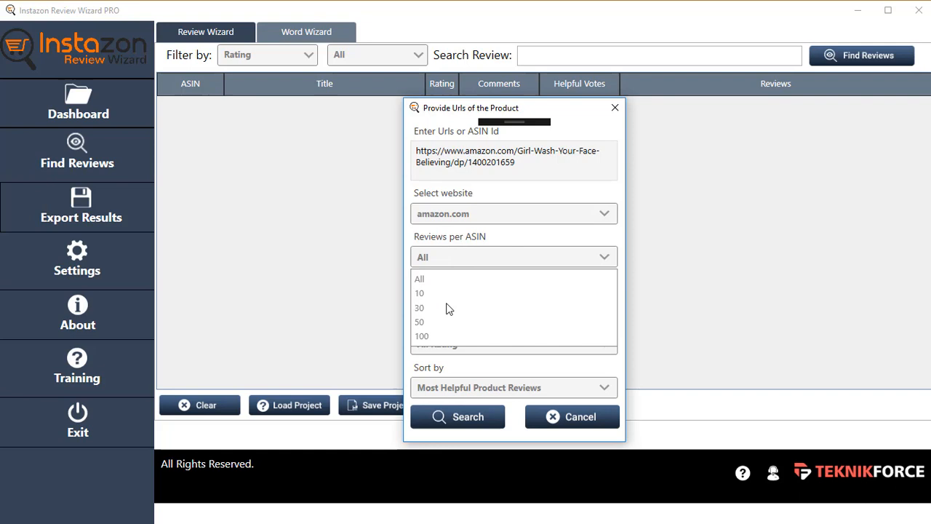
click(421, 336)
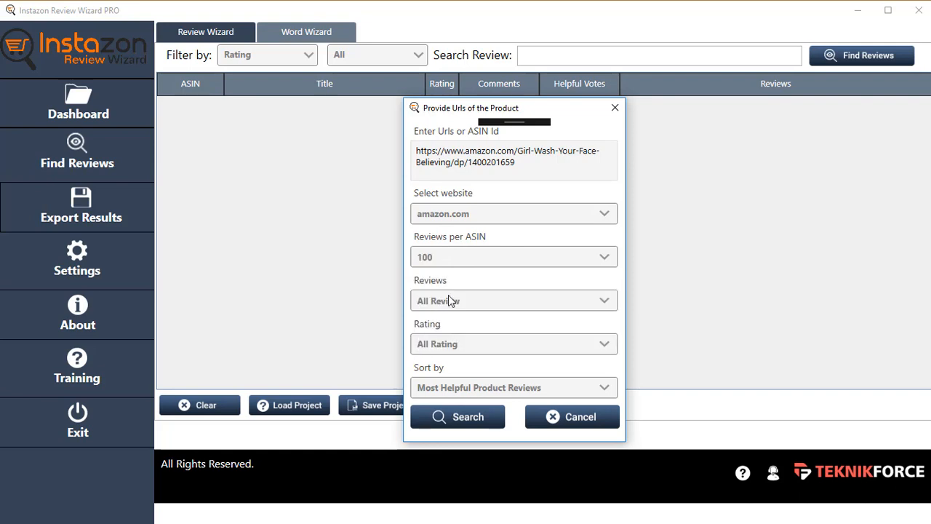
click(513, 301)
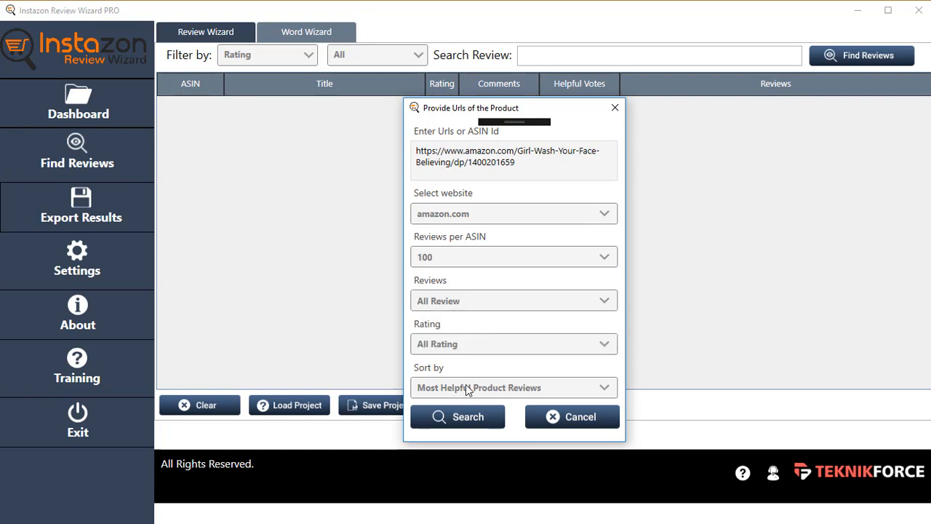
click(513, 388)
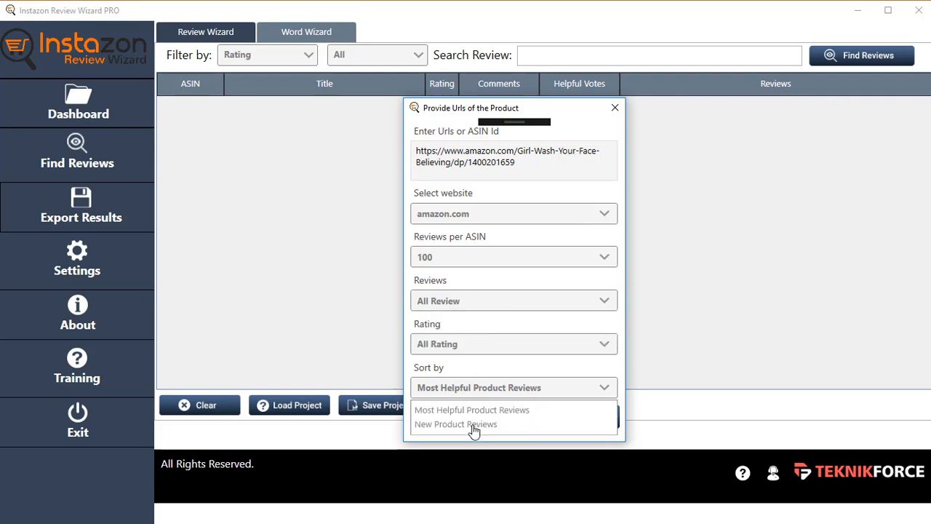
mouse_move(459, 414)
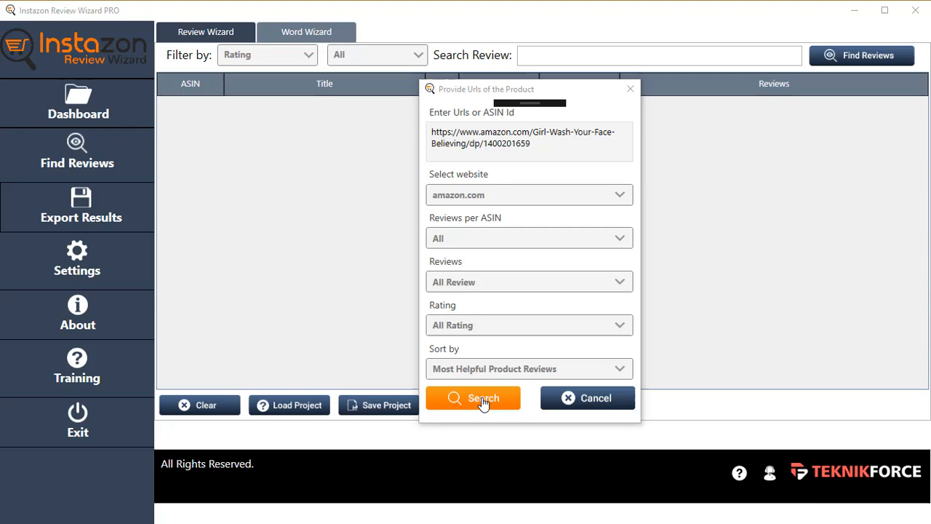
Start the search and let the book's reviews finish fetching into the results table
click(473, 398)
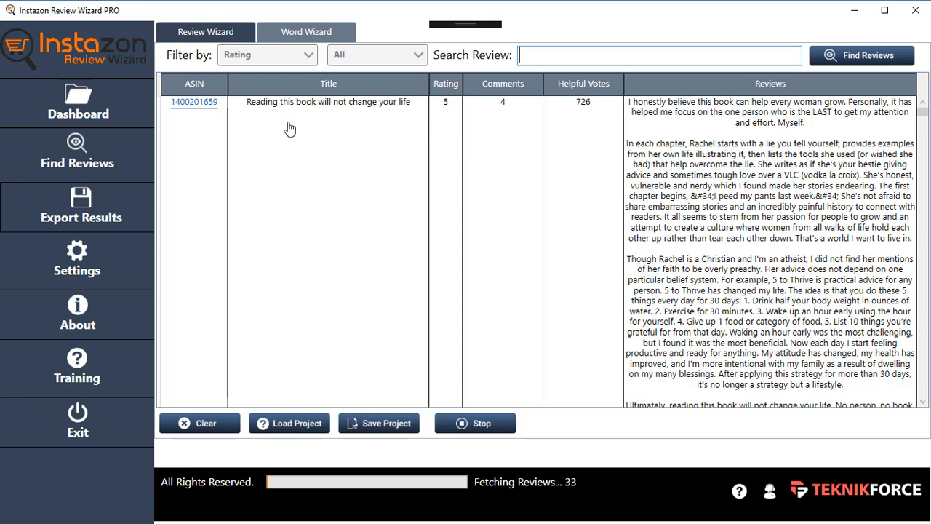
mouse_move(193, 108)
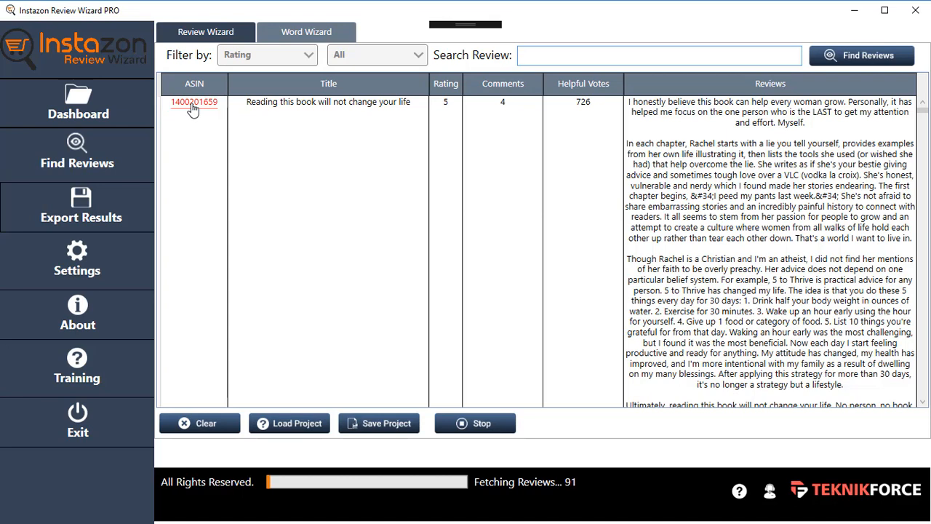
mouse_move(307, 118)
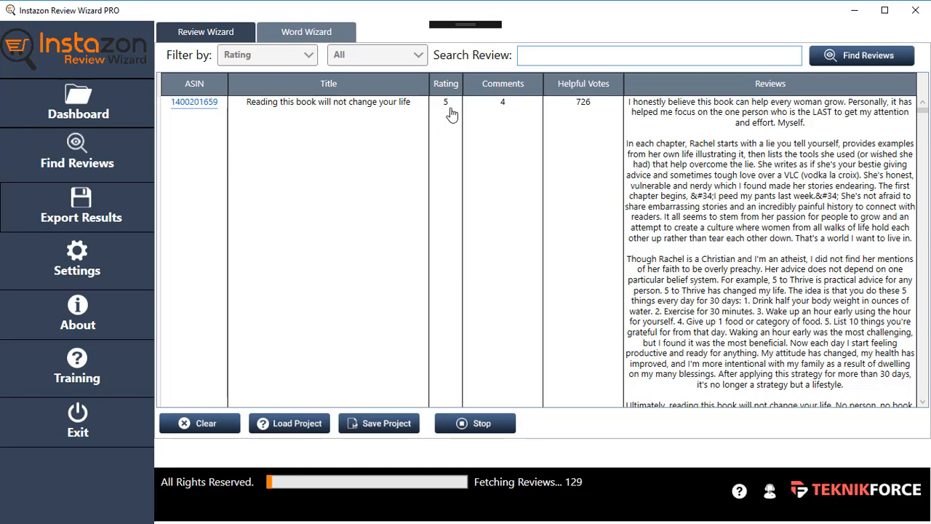
mouse_move(534, 131)
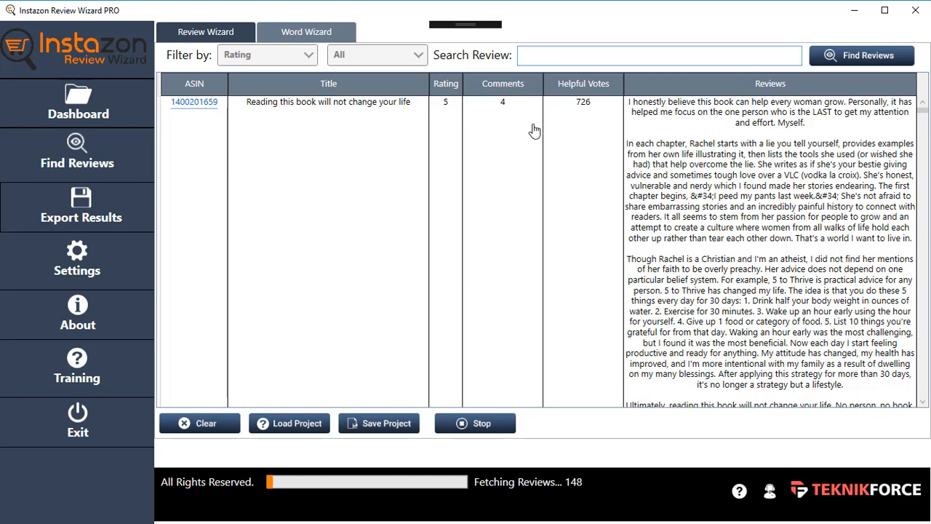
mouse_move(601, 132)
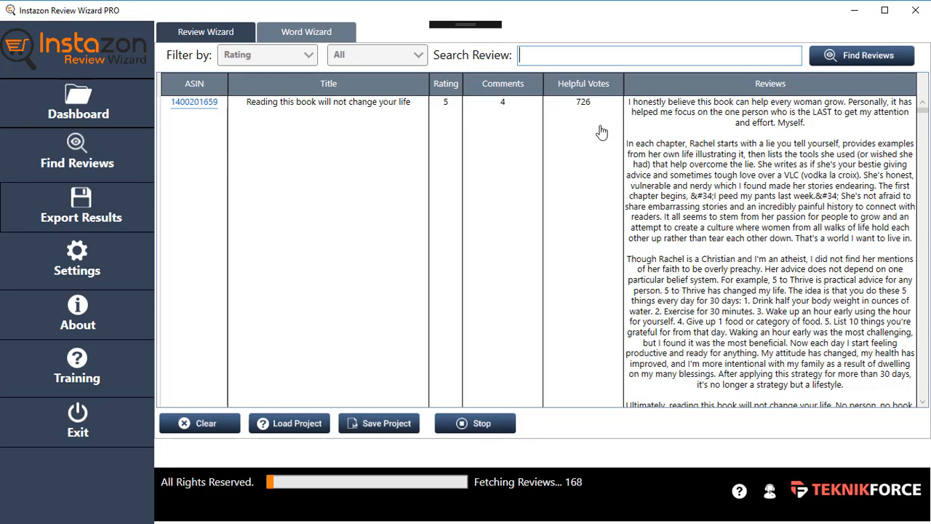
mouse_move(657, 143)
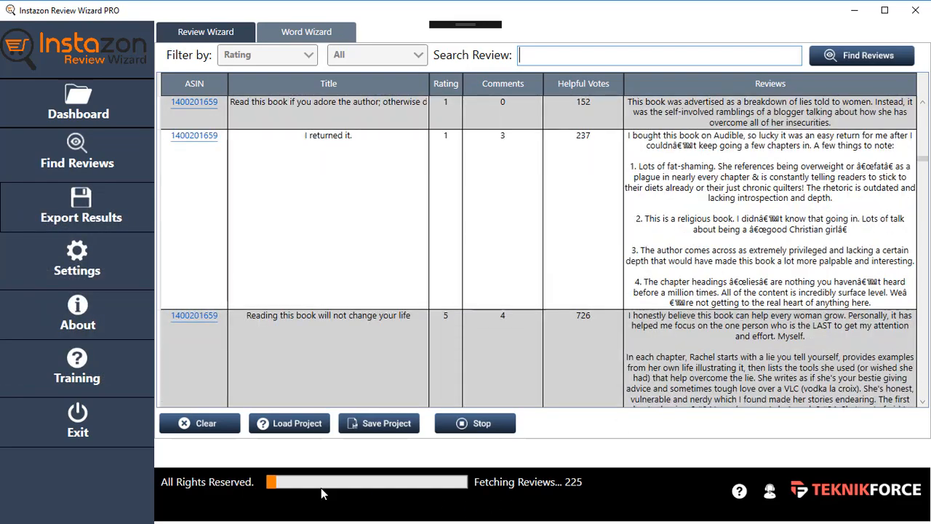
mouse_move(703, 460)
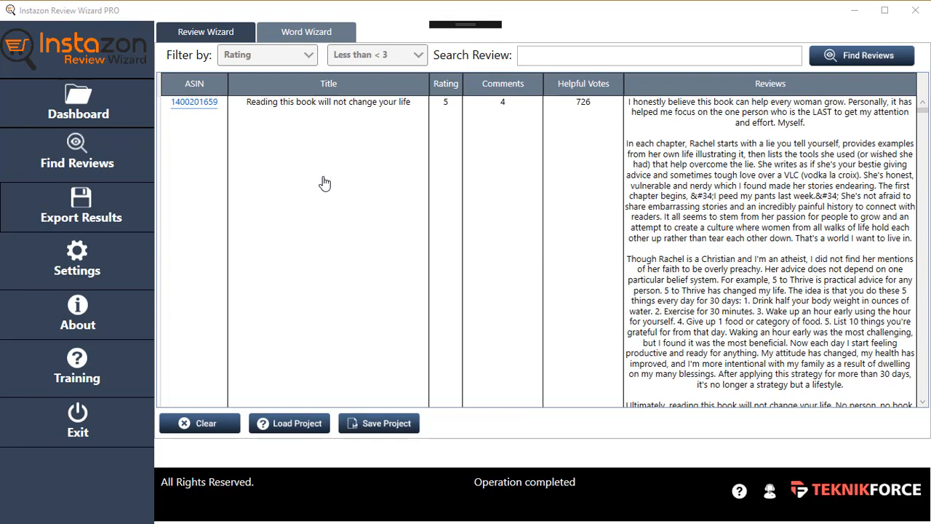
mouse_move(326, 73)
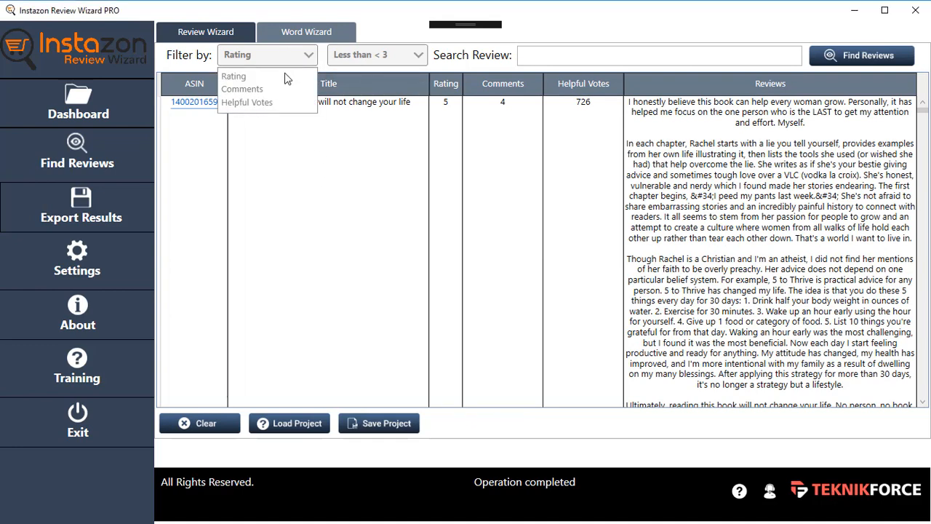
Filter reviews by Rating less than 3, then sort by the Comments column
click(376, 55)
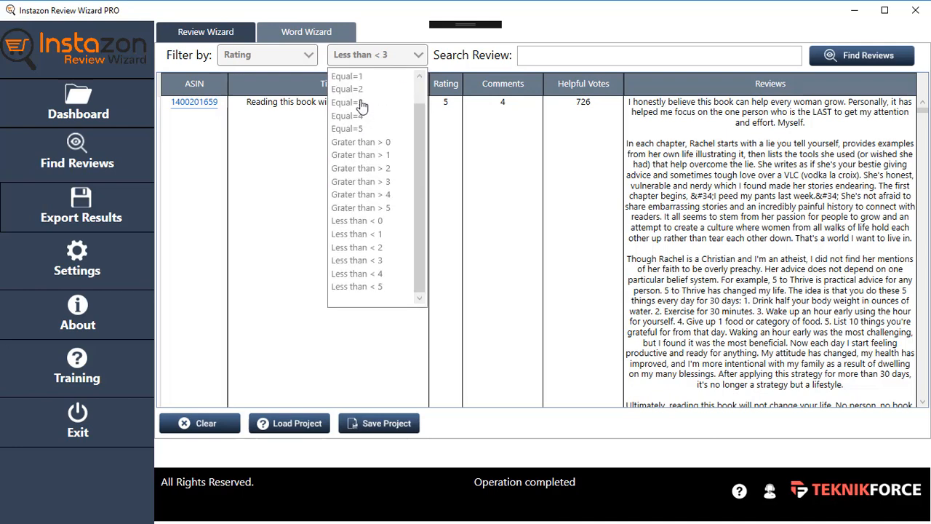
click(361, 194)
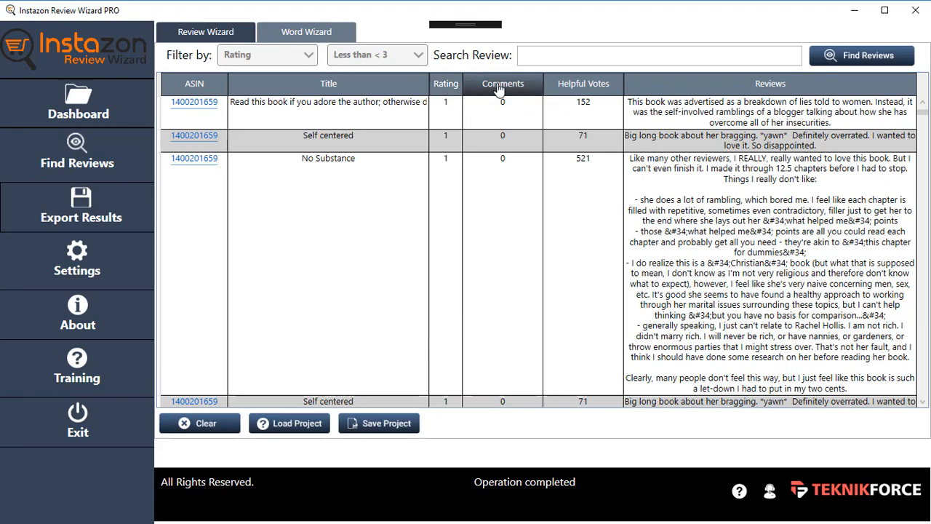
click(502, 84)
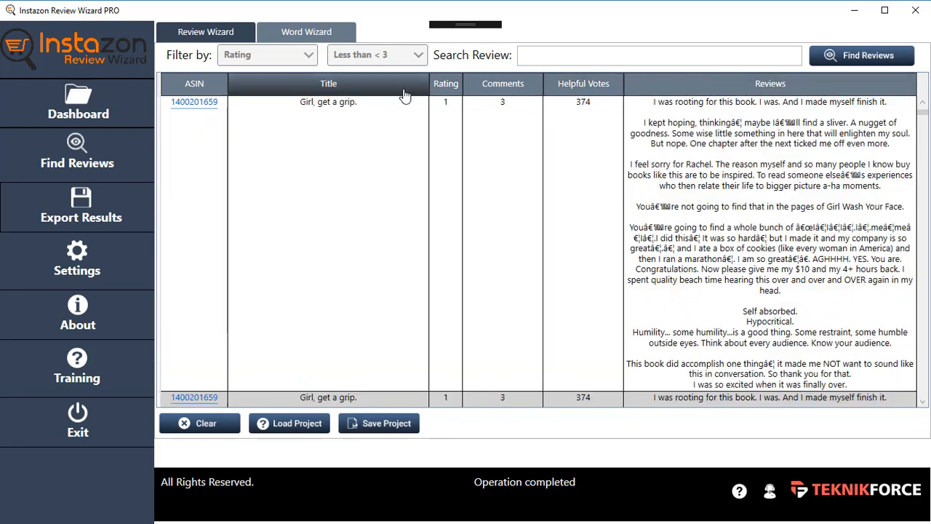
mouse_move(358, 83)
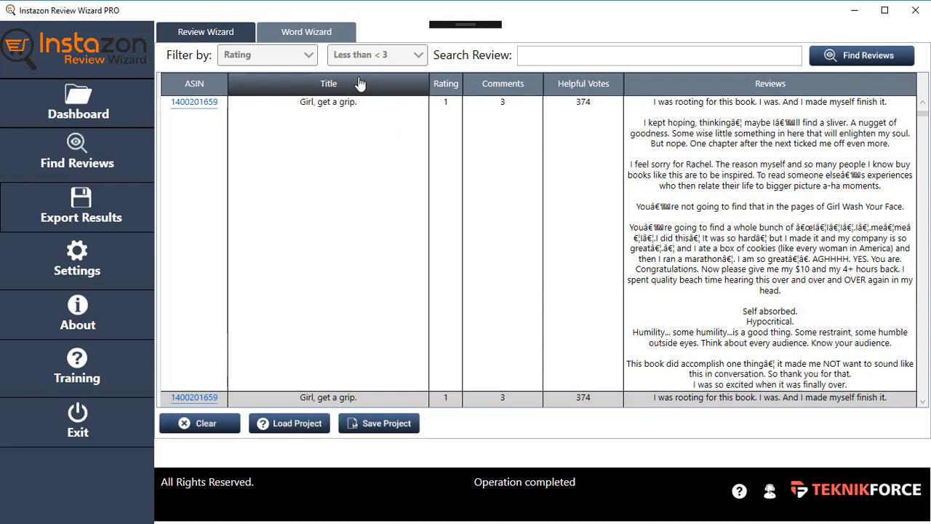
Change the filter to Comments greater than 1
click(267, 55)
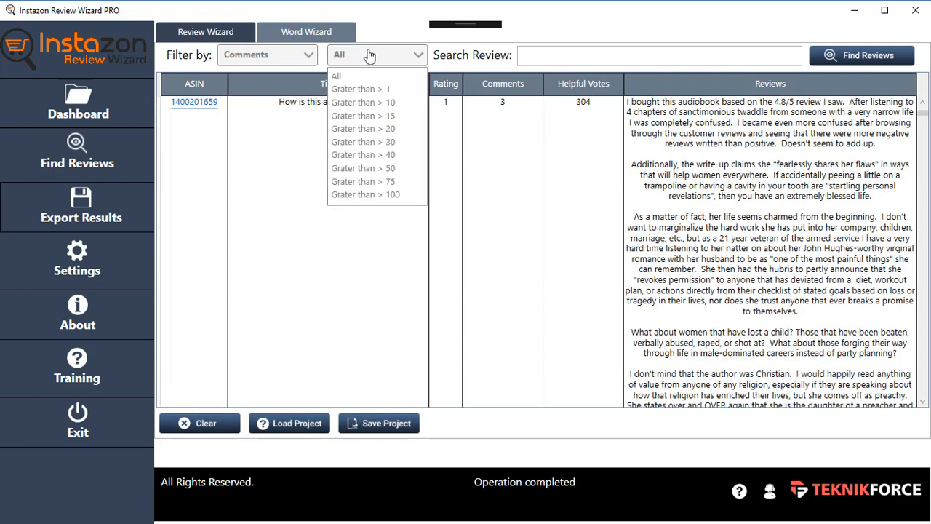
mouse_move(383, 197)
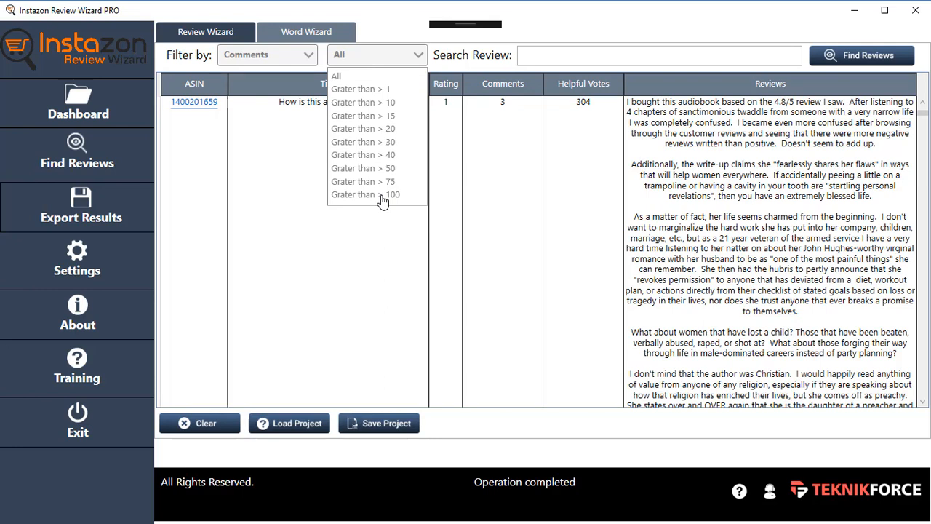
click(366, 194)
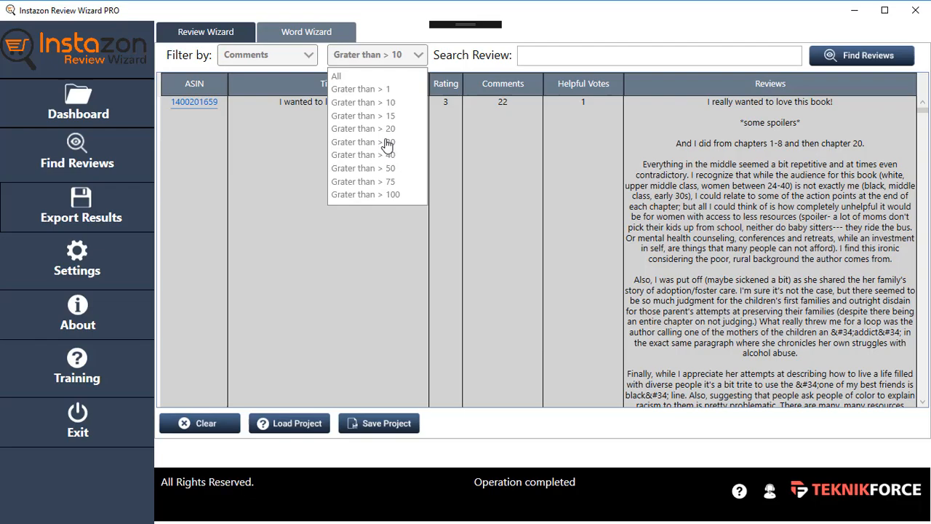
click(364, 88)
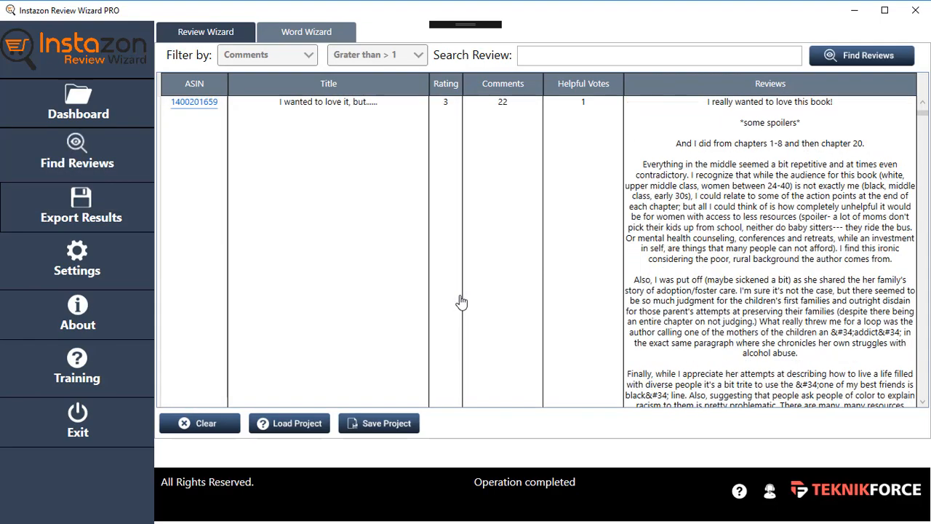
mouse_move(461, 301)
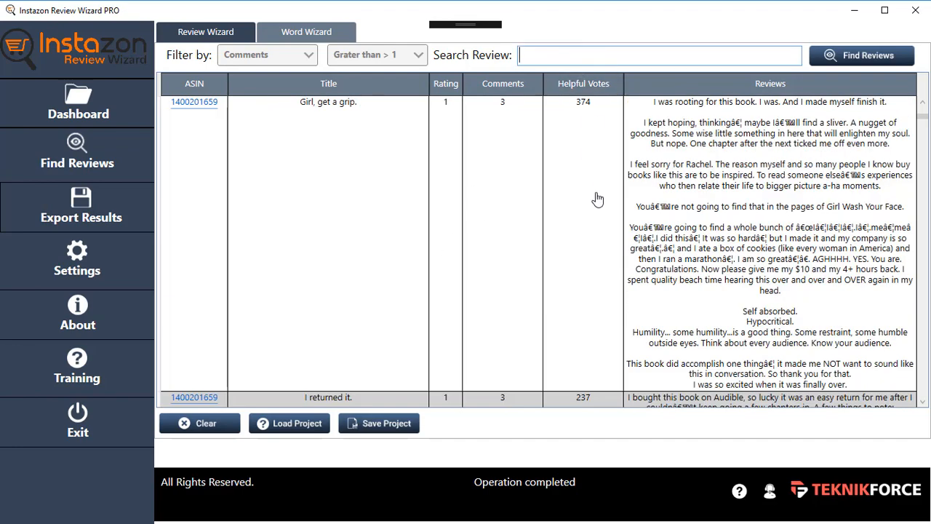
Search reviews for 'Reading this book will not change your life', then switch to Word Wizard
text(wod)
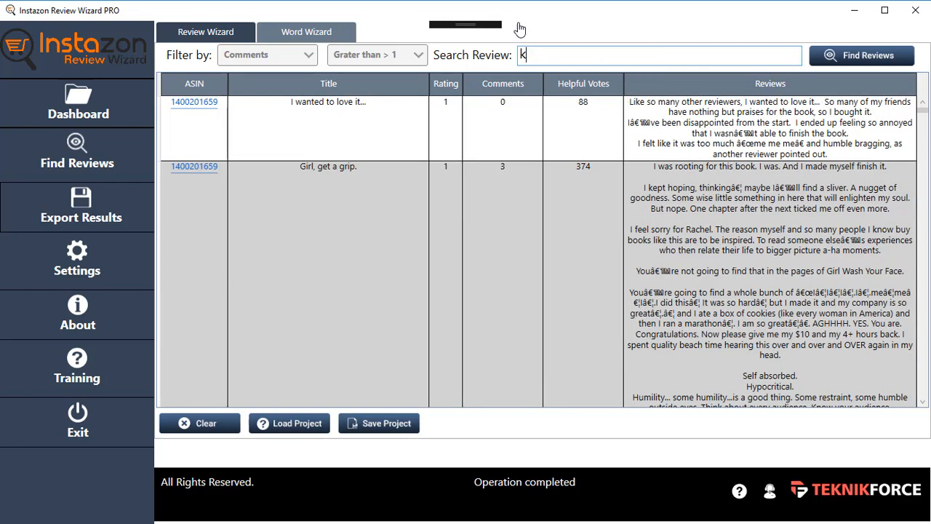
text(rach)
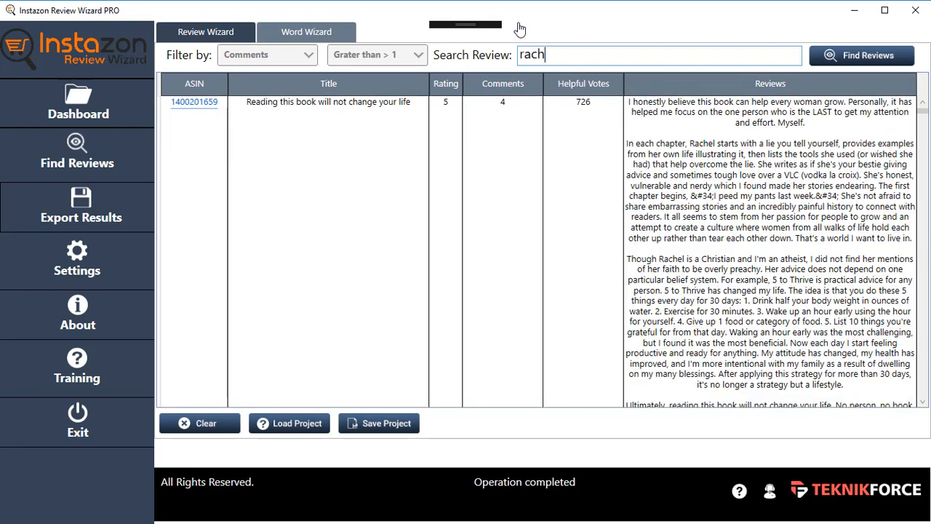
text(e)
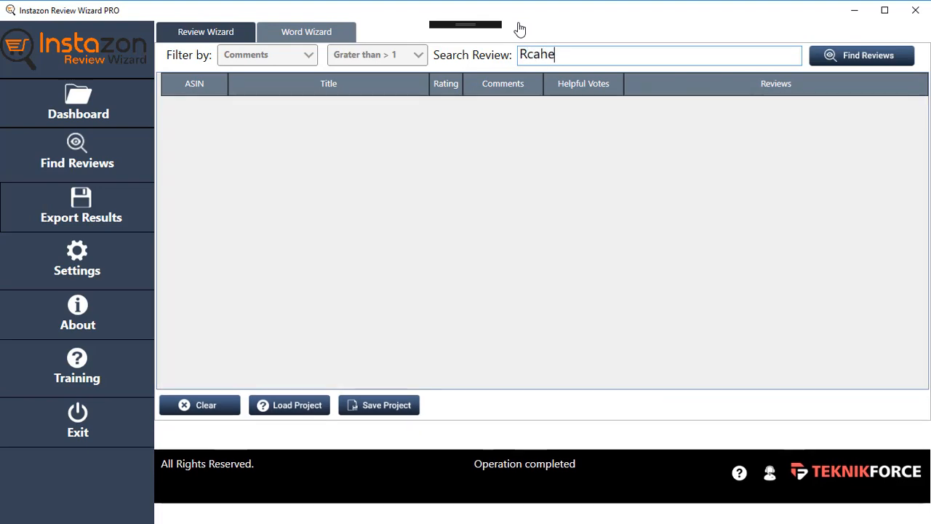
click(861, 55)
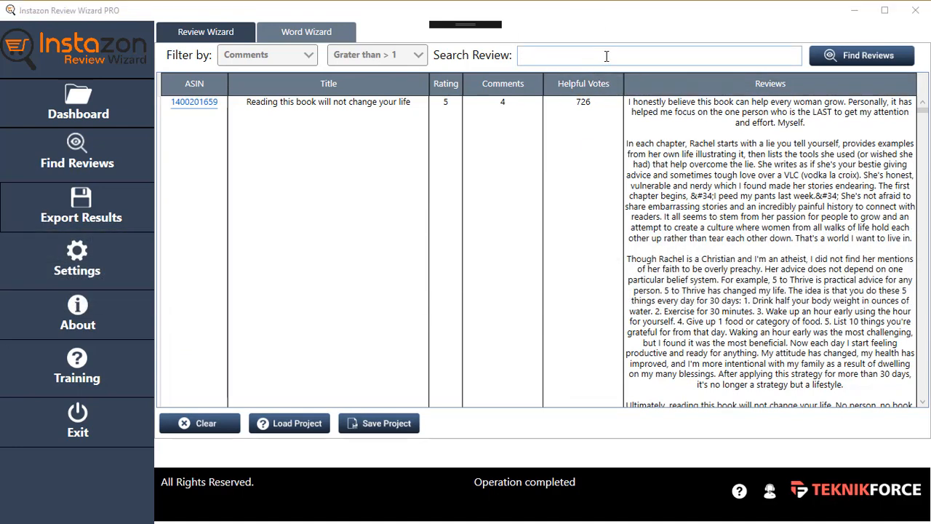
text(peed my pant)
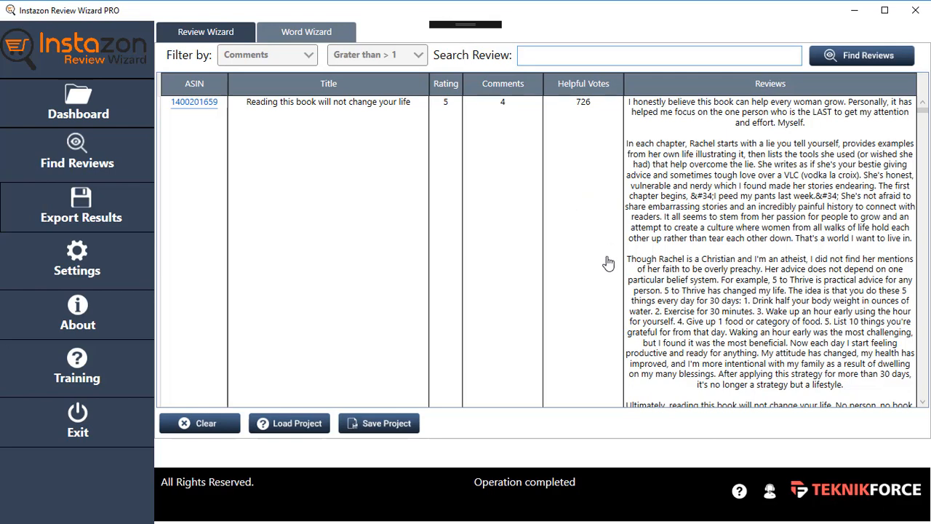
click(305, 31)
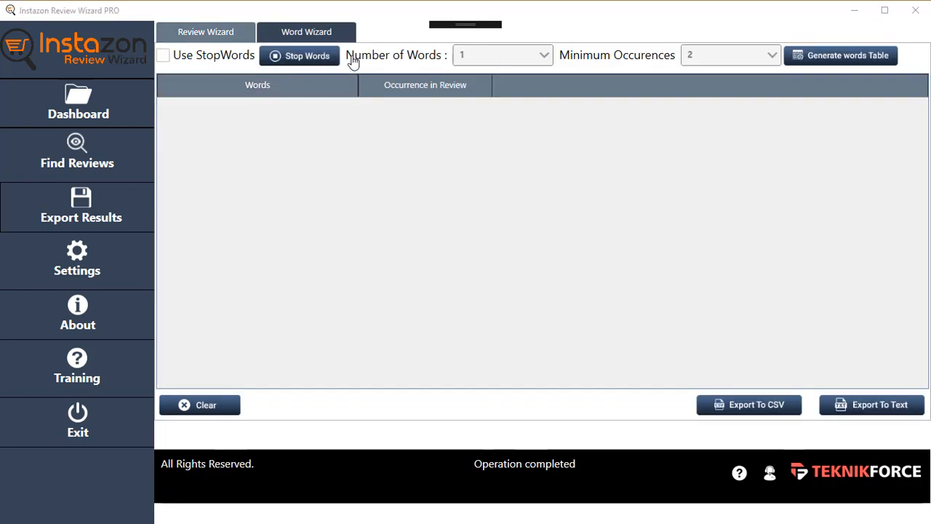
mouse_move(846, 194)
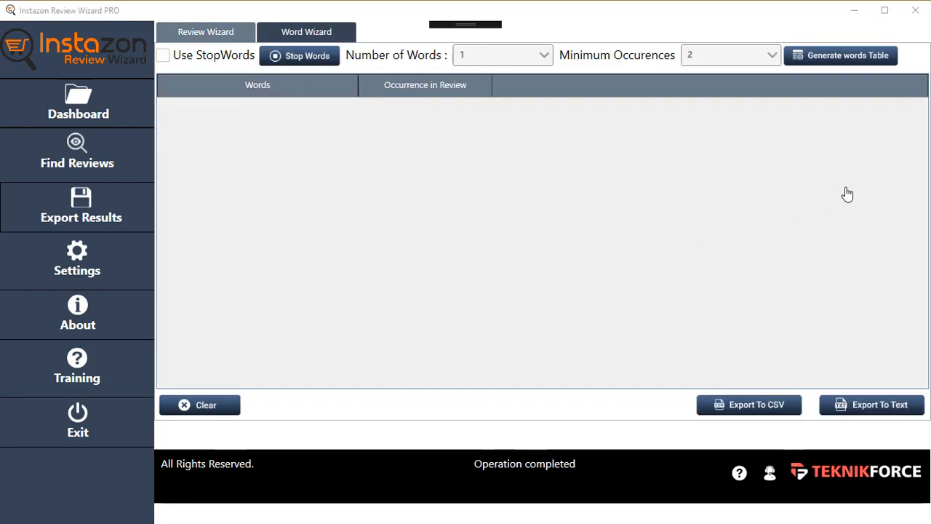
mouse_move(812, 197)
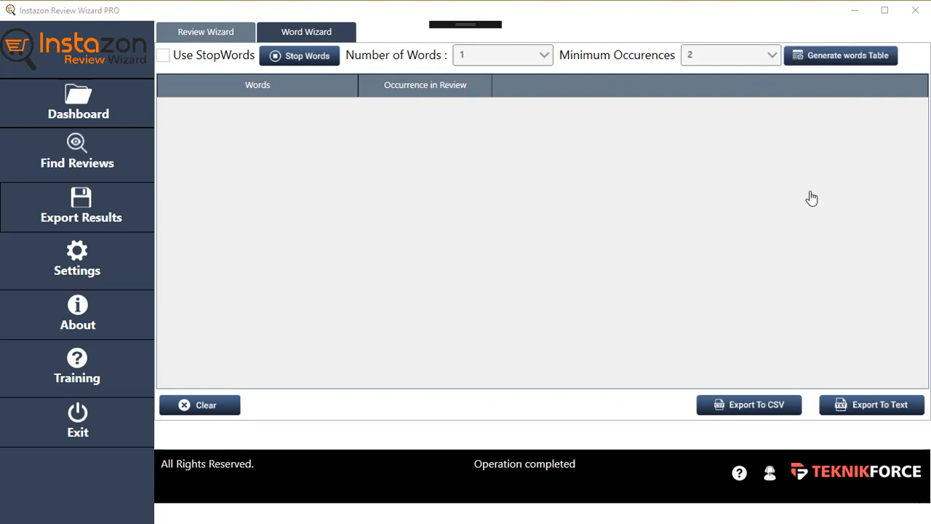
Generate the single-word occurrence table and scroll through counts like 'i' 33228, 'the' 29016
click(842, 56)
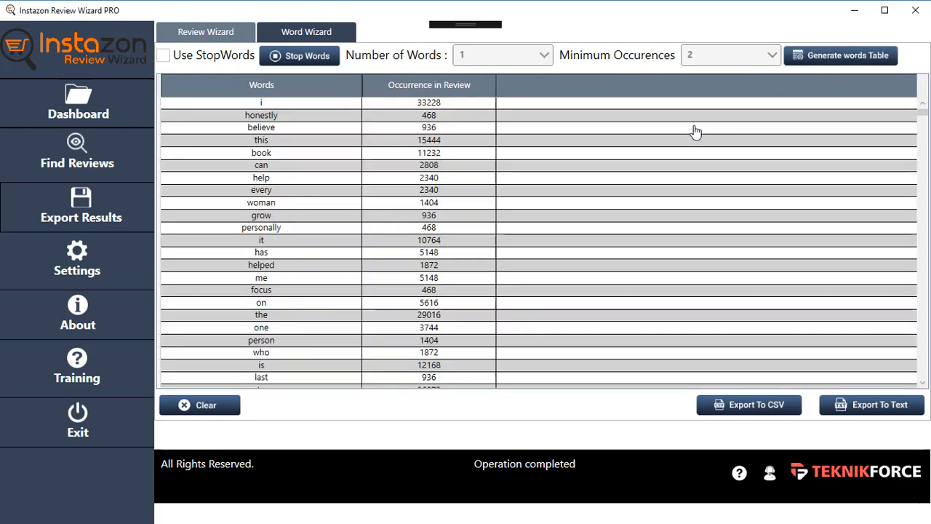
mouse_move(382, 258)
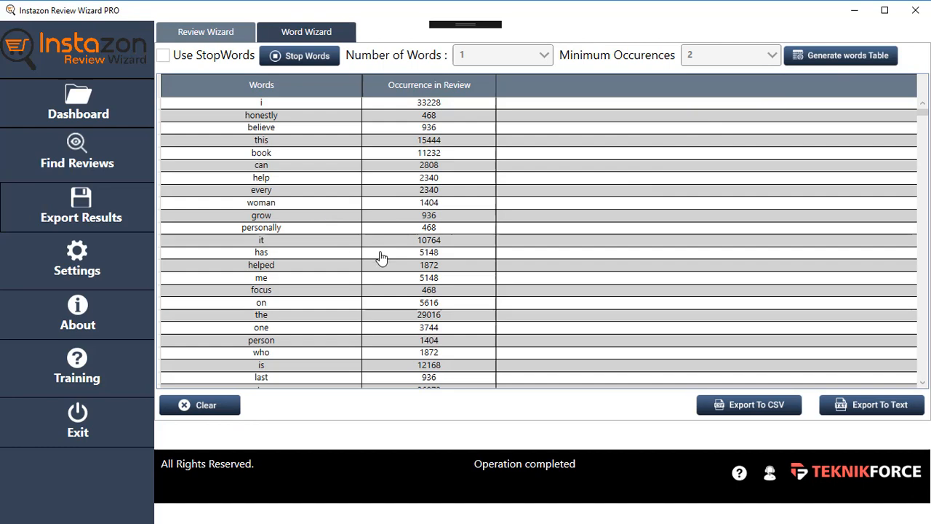
mouse_move(317, 199)
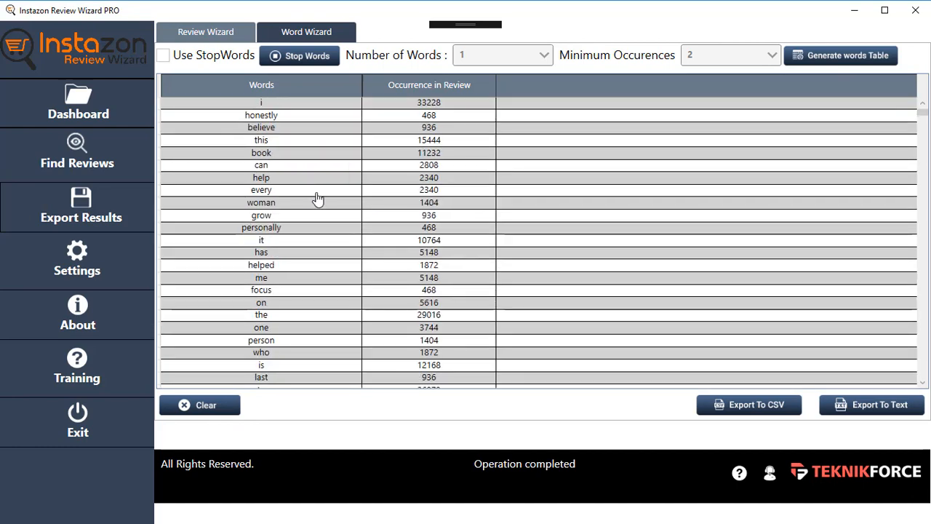
scroll(down, 3)
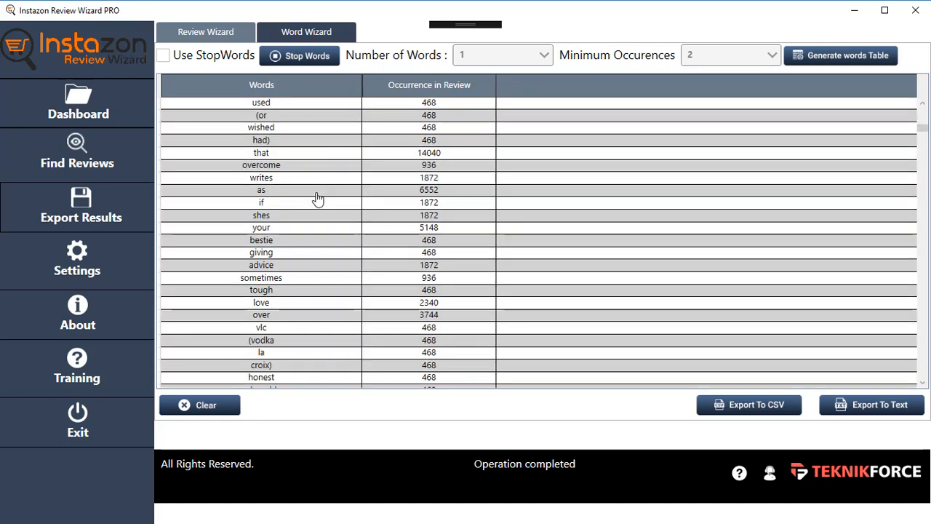
scroll(down, 3)
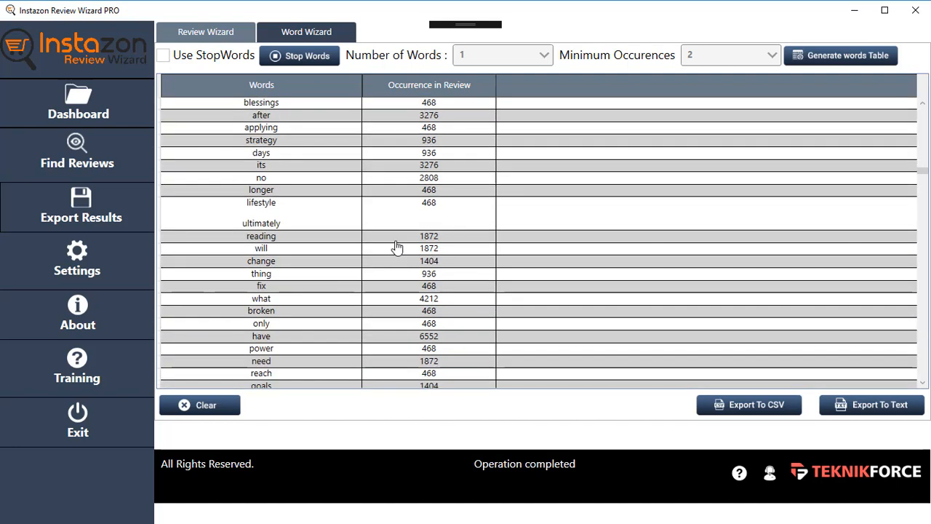
scroll(down, 3)
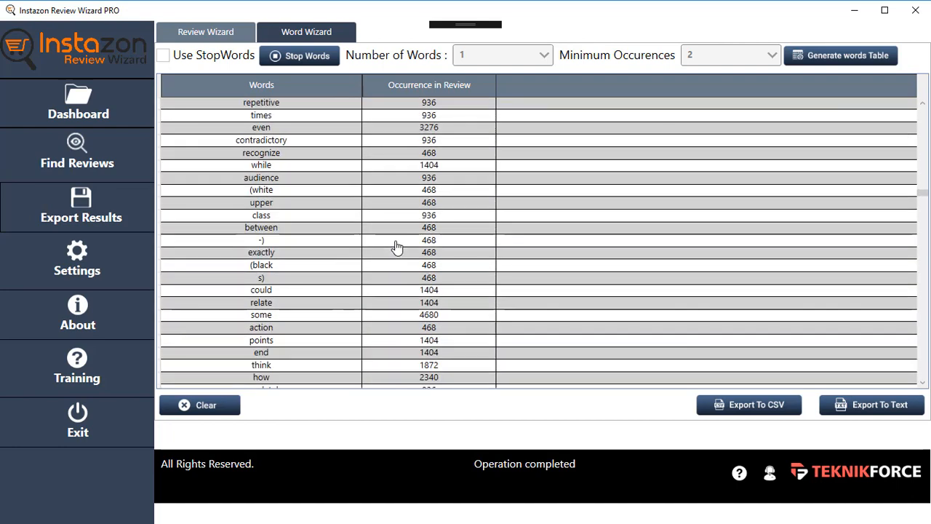
scroll(down, 3)
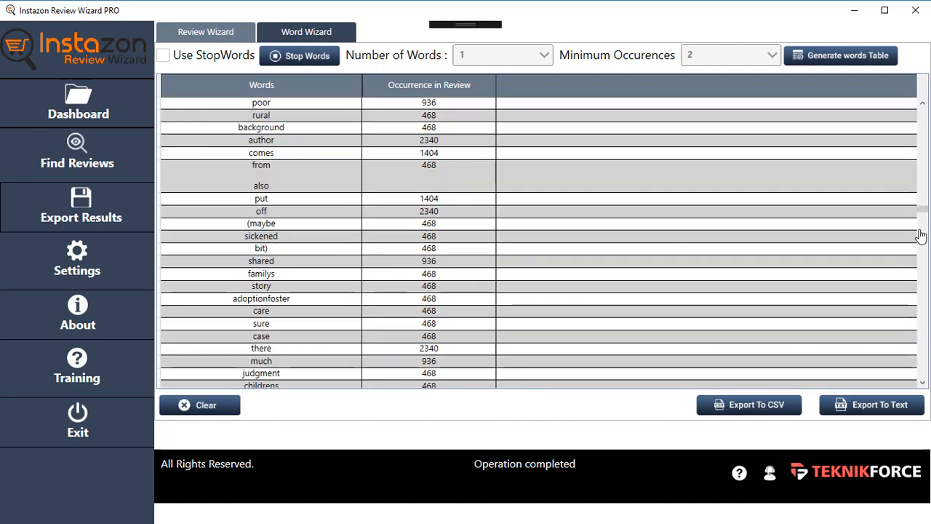
scroll(down, 3)
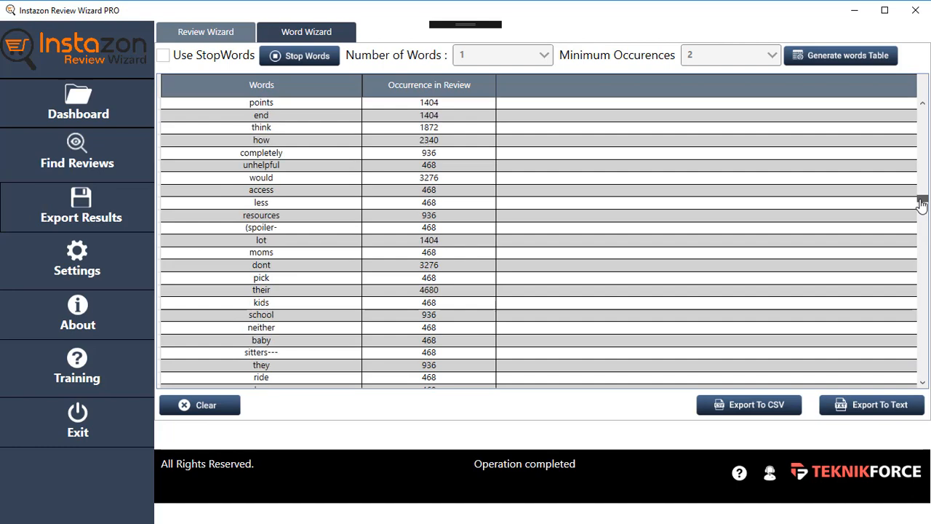
mouse_move(284, 329)
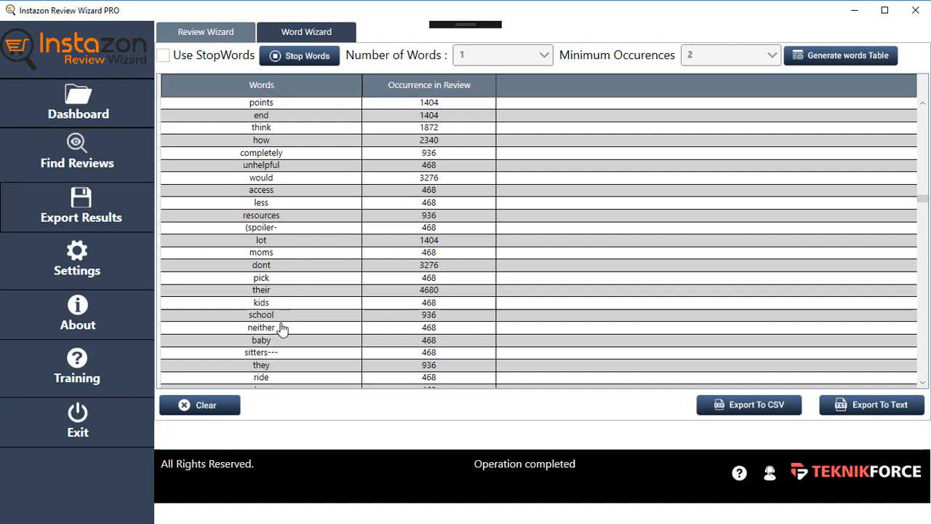
scroll(down, 3)
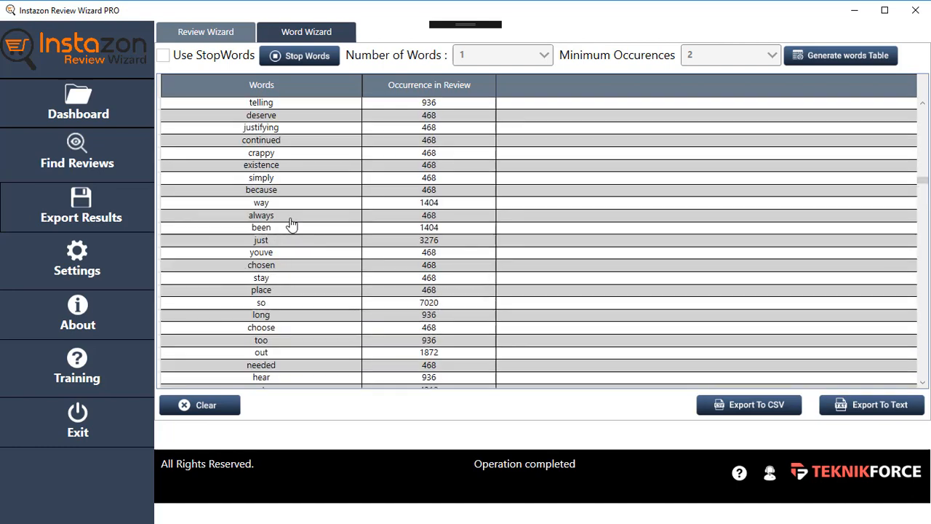
scroll(down, 3)
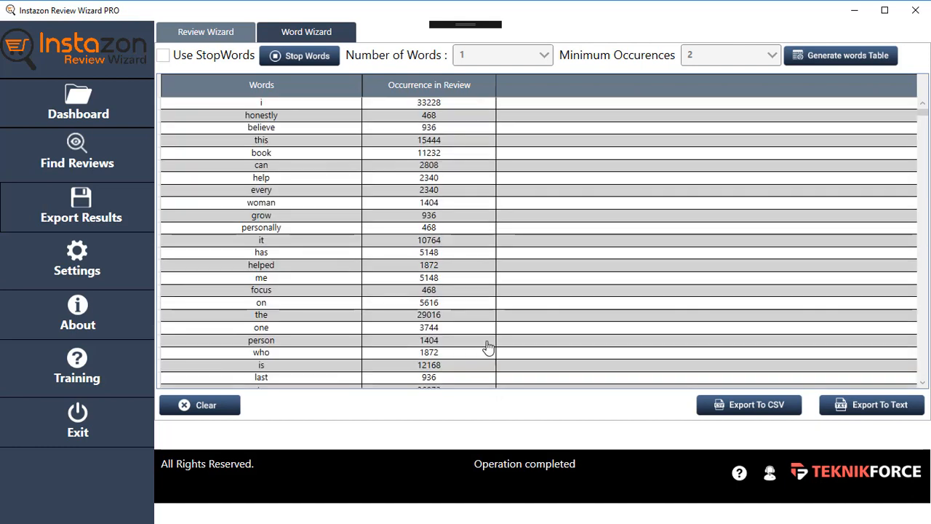
mouse_move(267, 212)
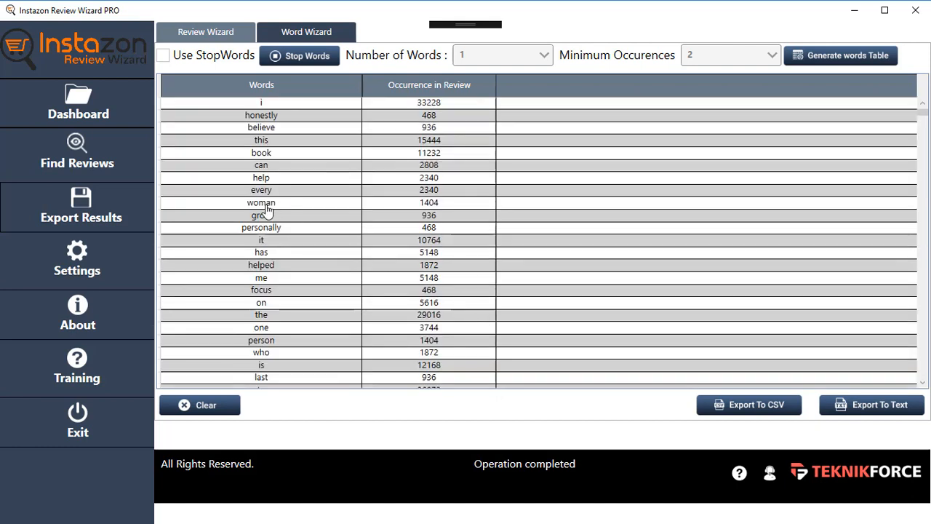
mouse_move(422, 297)
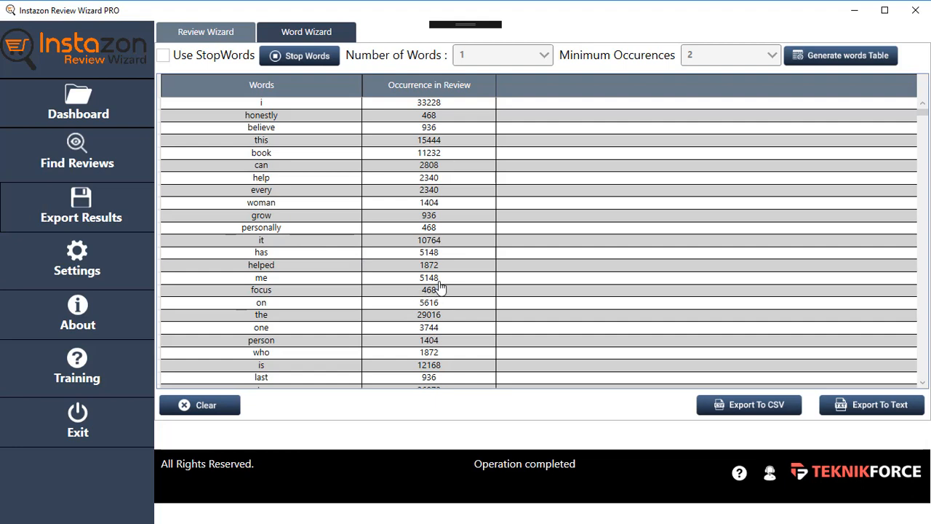
mouse_move(394, 263)
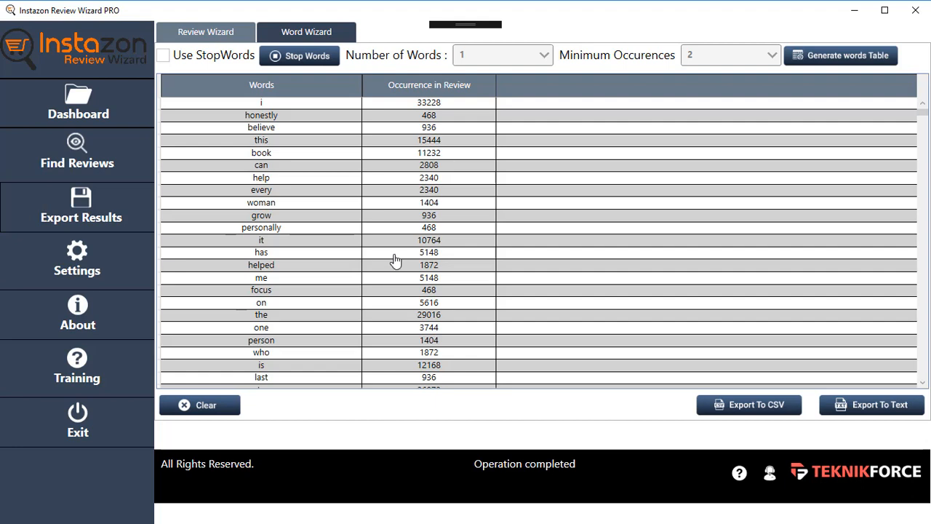
mouse_move(400, 258)
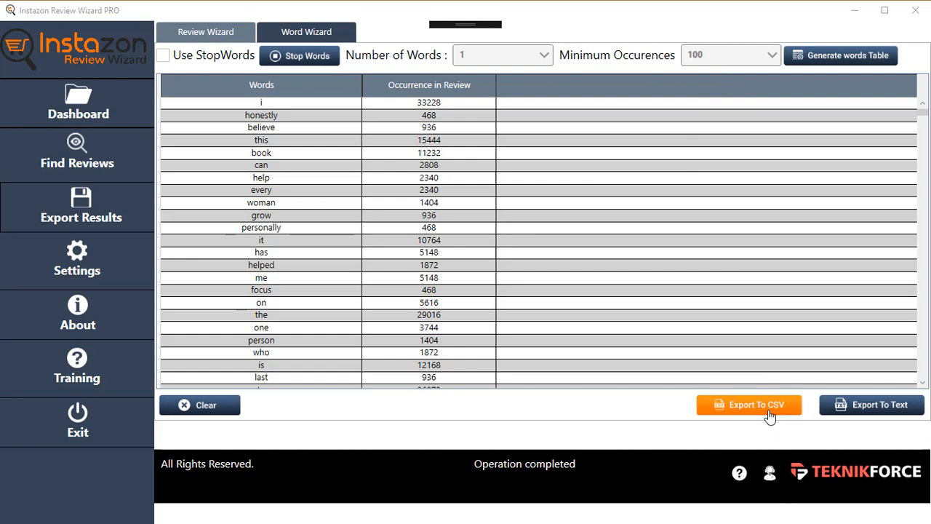
mouse_move(882, 415)
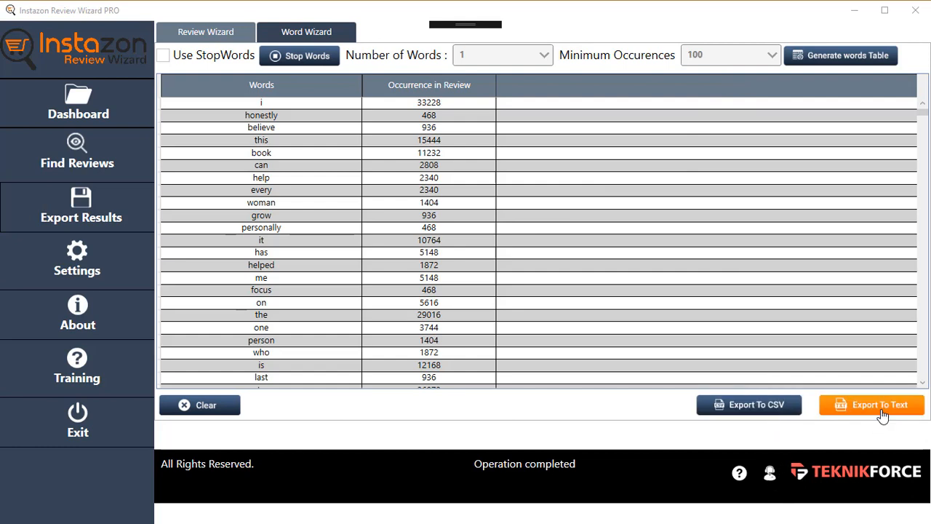
click(880, 404)
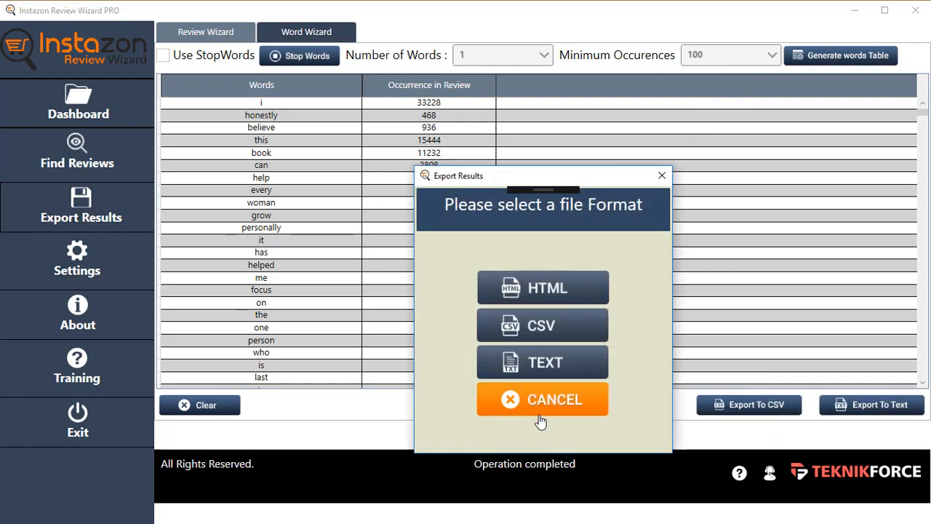
click(541, 399)
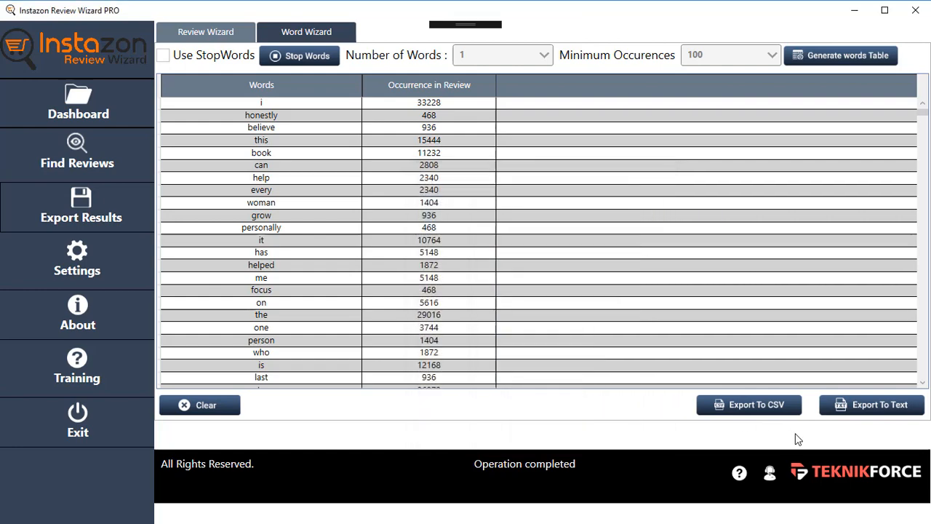
click(205, 32)
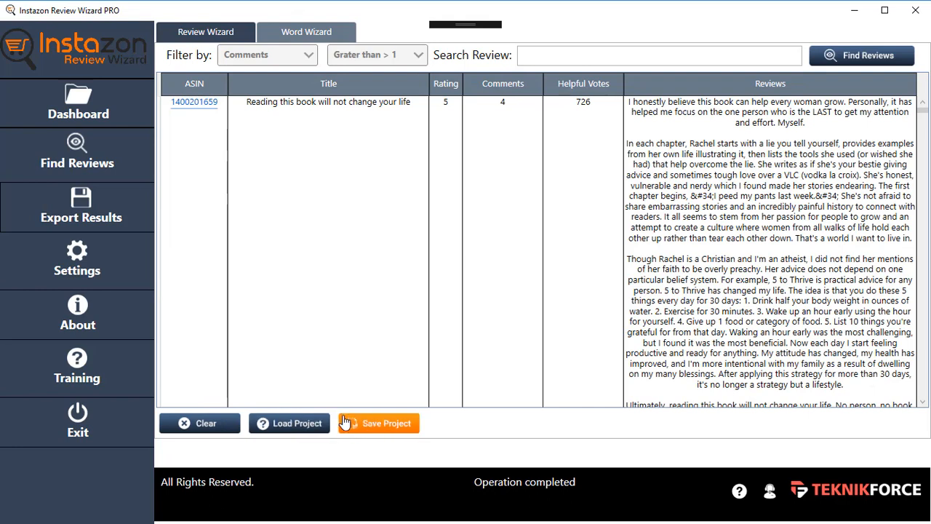
mouse_move(631, 285)
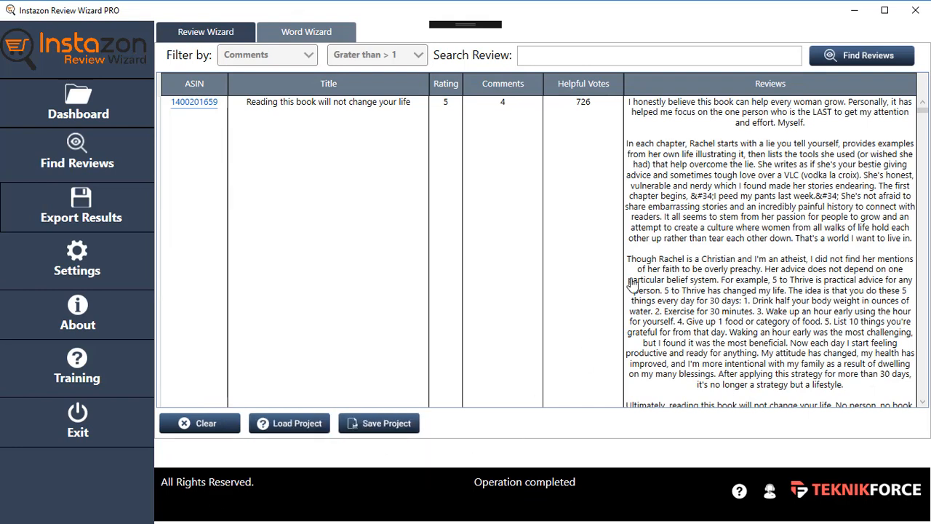
mouse_move(674, 454)
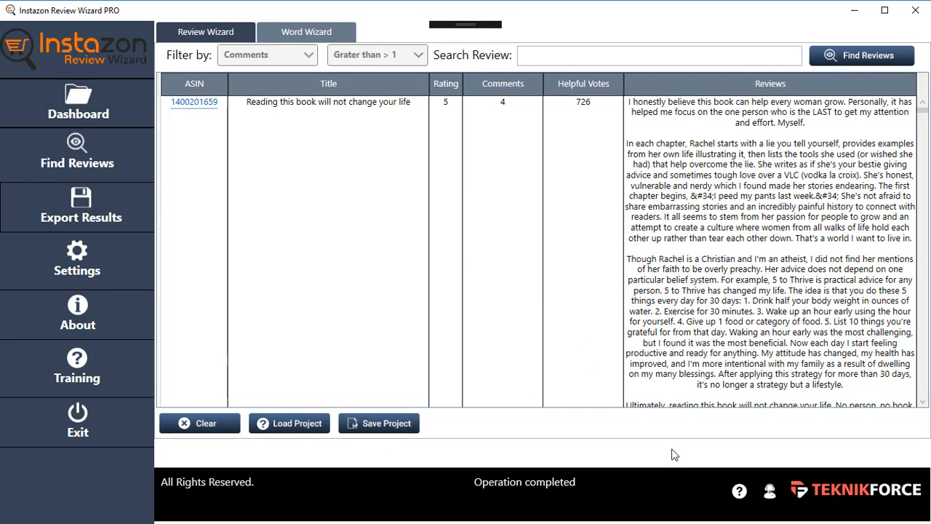